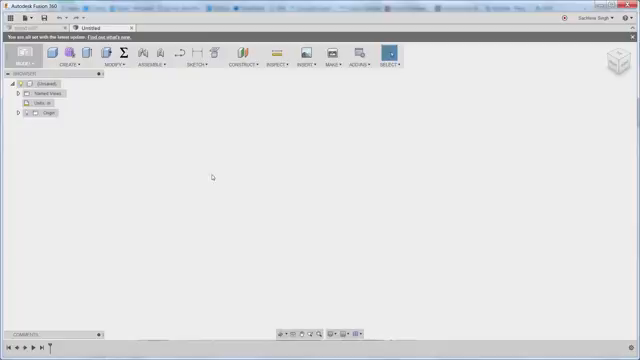
{"action": "mouse_move", "coordinate": [91, 136]}
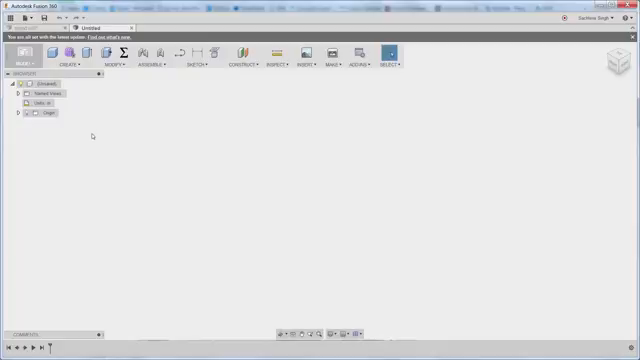
Set the root component to Do not capture Design History
{"action": "left_click", "coordinate": [42, 84]}
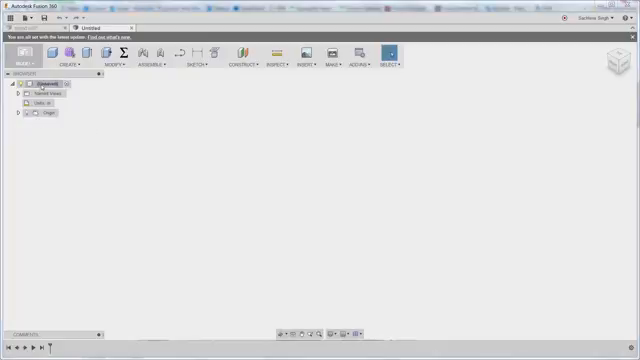
{"action": "right_click", "coordinate": [43, 84]}
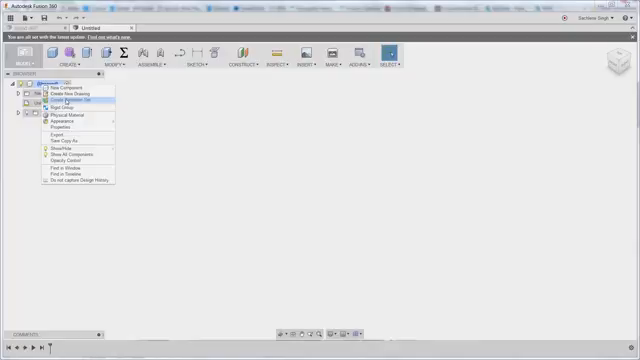
{"action": "mouse_move", "coordinate": [77, 184]}
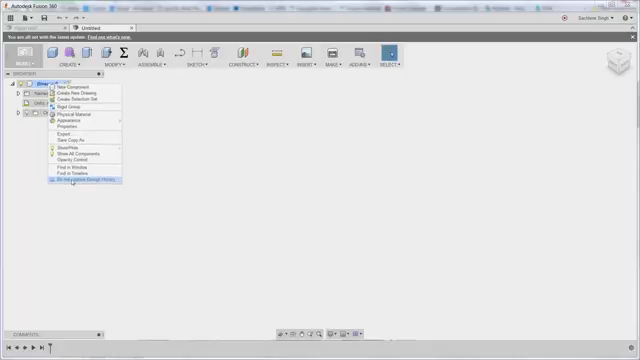
{"action": "mouse_move", "coordinate": [82, 184]}
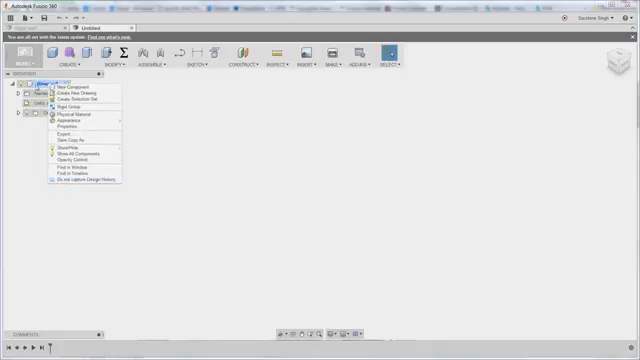
{"action": "mouse_move", "coordinate": [80, 185]}
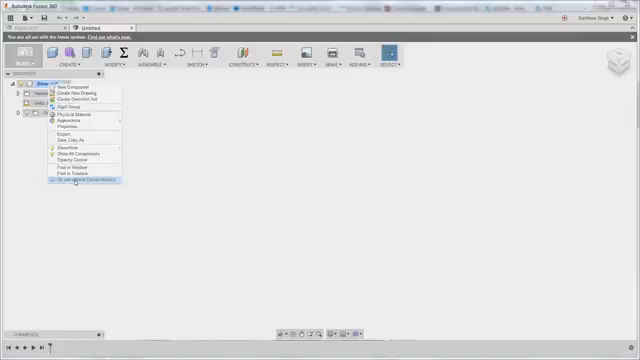
{"action": "left_click", "coordinate": [85, 184]}
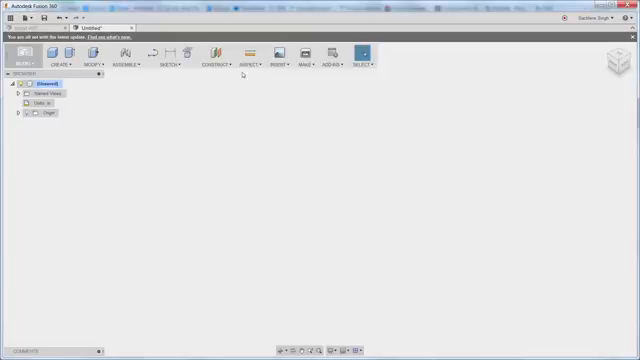
Insert the Bunny mesh file and reorient the view of the rabbit
{"action": "left_click", "coordinate": [282, 58]}
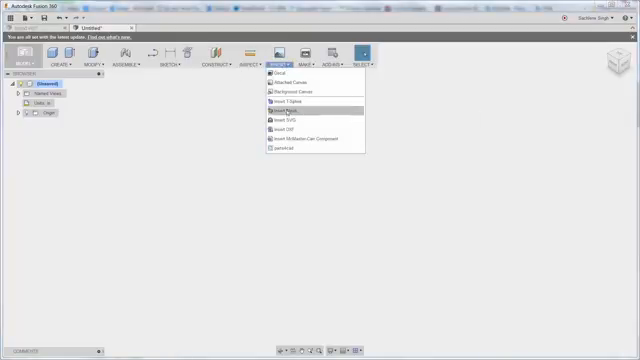
{"action": "left_click", "coordinate": [288, 109]}
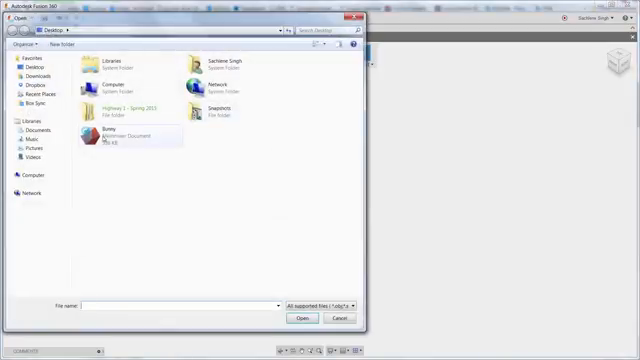
{"action": "left_click", "coordinate": [130, 135]}
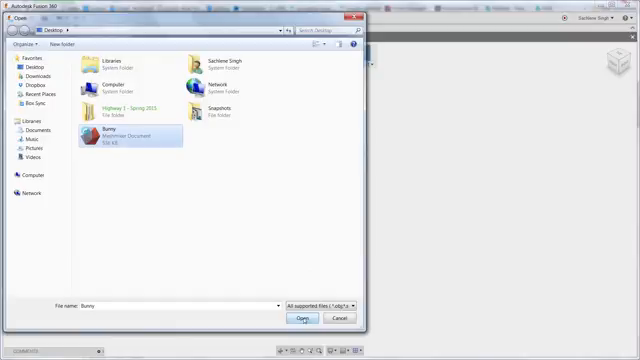
{"action": "left_click", "coordinate": [302, 318]}
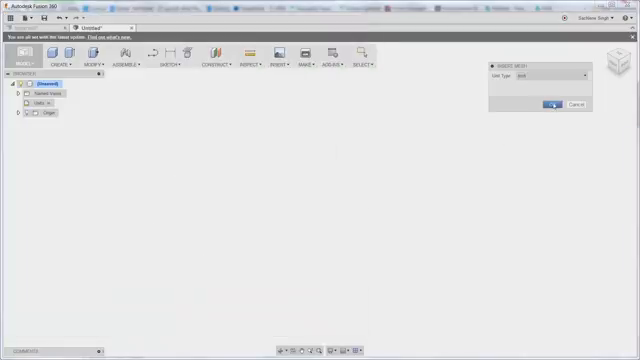
{"action": "left_click", "coordinate": [554, 103]}
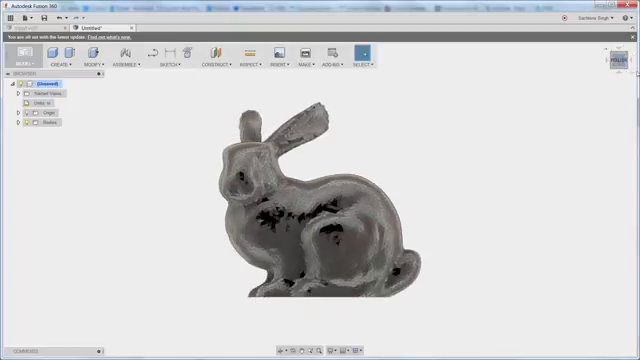
{"action": "left_click", "coordinate": [620, 62]}
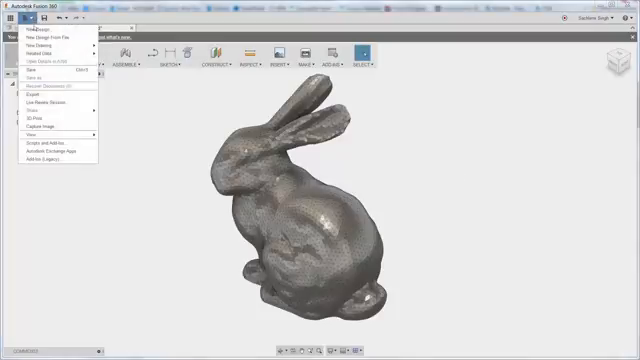
In a fresh design, insert the Bunny mesh inside a new base feature
{"action": "left_click", "coordinate": [39, 34]}
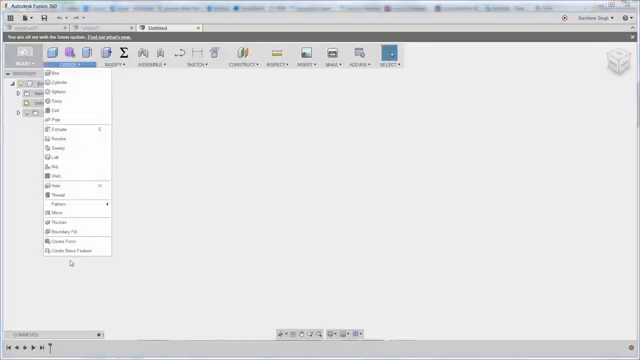
{"action": "mouse_move", "coordinate": [76, 252]}
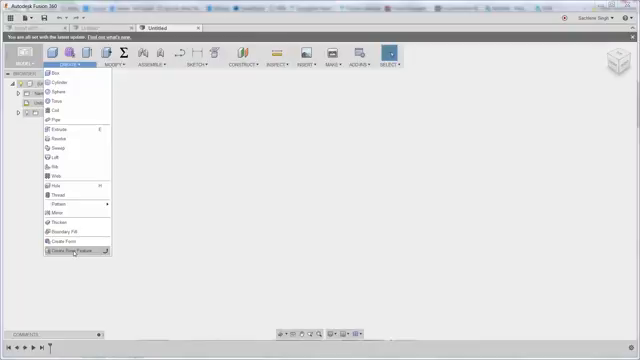
{"action": "left_click", "coordinate": [73, 247]}
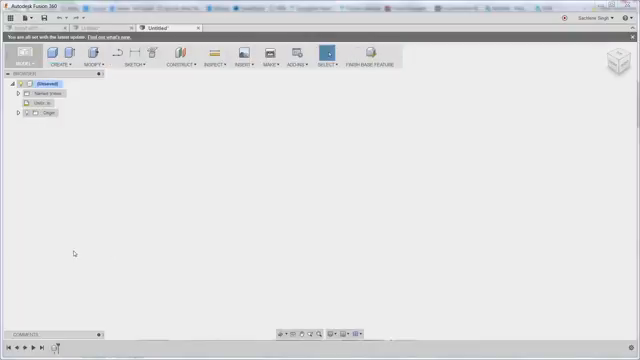
{"action": "left_click", "coordinate": [248, 61]}
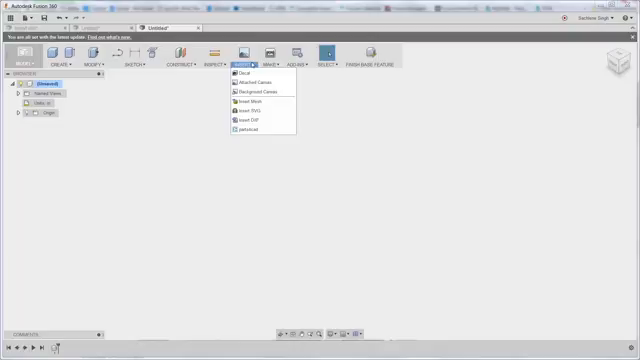
{"action": "mouse_move", "coordinate": [245, 101]}
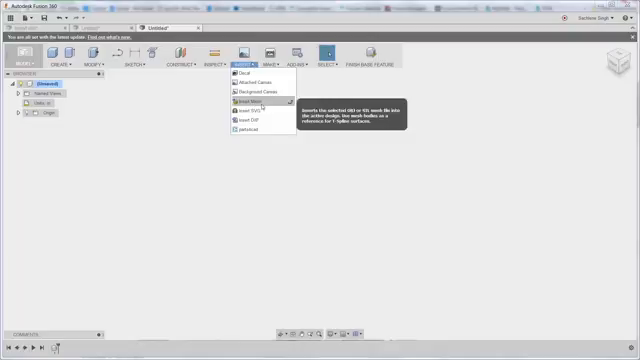
{"action": "left_click", "coordinate": [255, 101]}
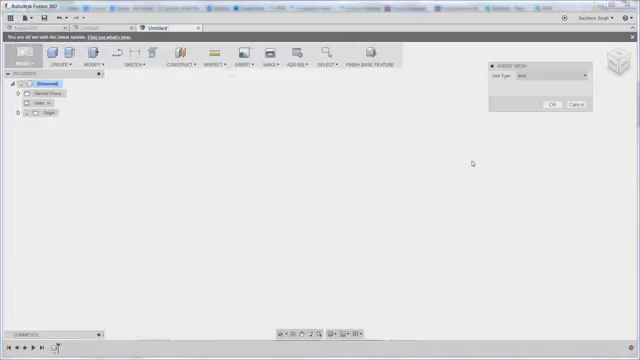
{"action": "left_click", "coordinate": [550, 105]}
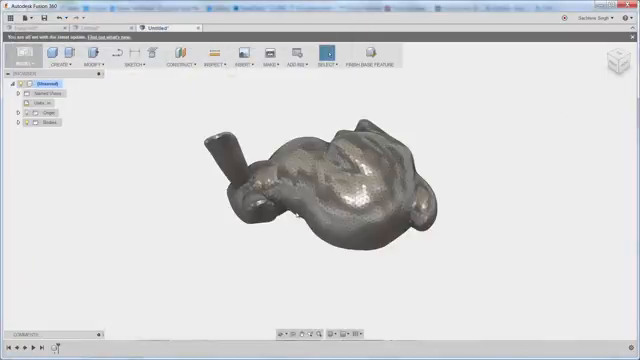
{"action": "mouse_move", "coordinate": [177, 223]}
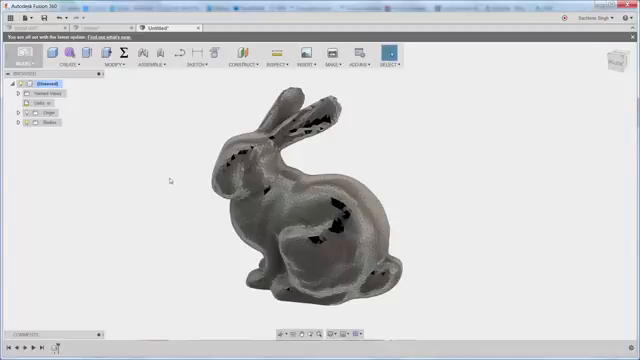
{"action": "mouse_move", "coordinate": [133, 179]}
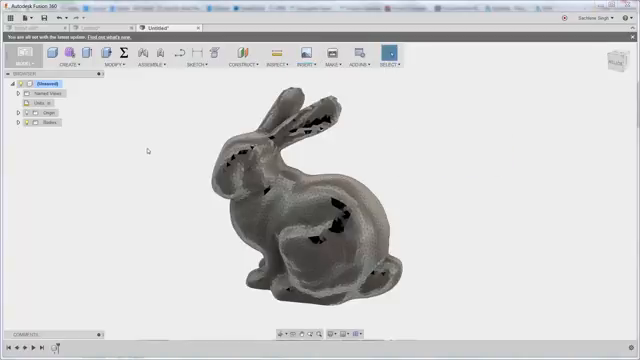
{"action": "mouse_move", "coordinate": [173, 194]}
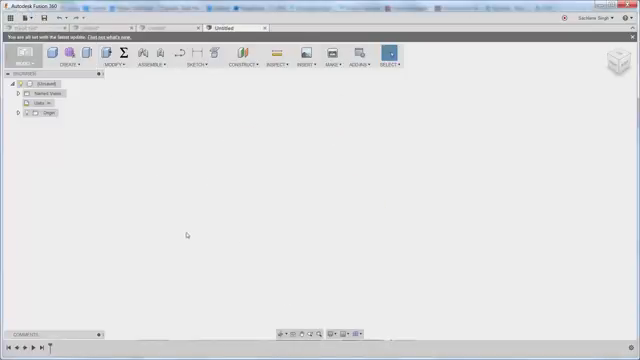
{"action": "mouse_move", "coordinate": [72, 52]}
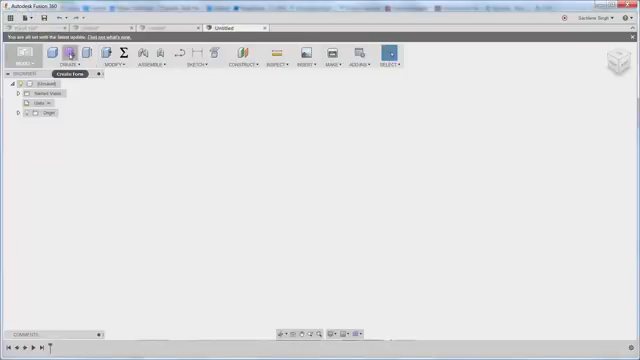
{"action": "mouse_move", "coordinate": [54, 71]}
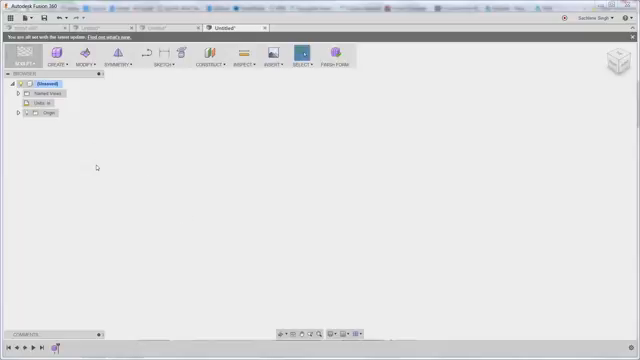
Insert the bunny STL mesh into the sculpt form
{"action": "left_click", "coordinate": [269, 63]}
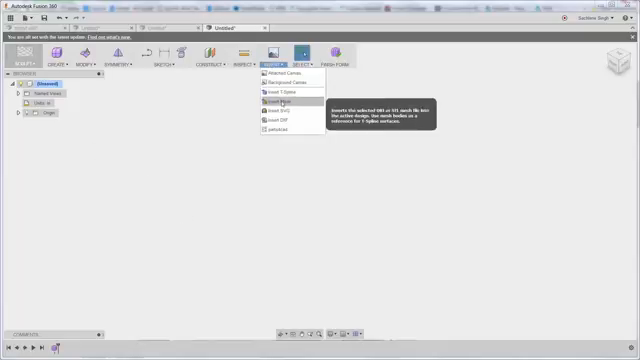
{"action": "left_click", "coordinate": [282, 100]}
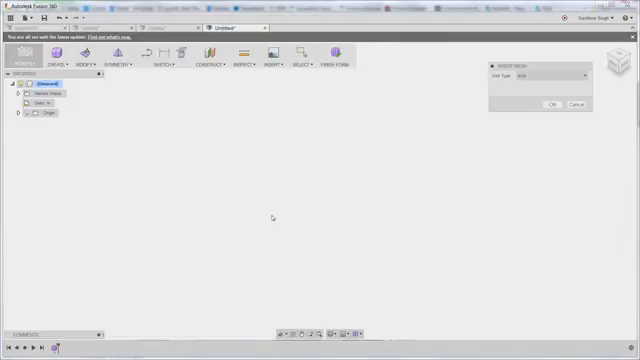
{"action": "left_click", "coordinate": [553, 105]}
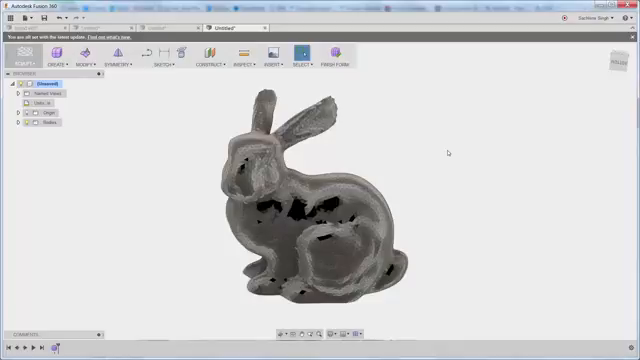
{"action": "mouse_move", "coordinate": [132, 144]}
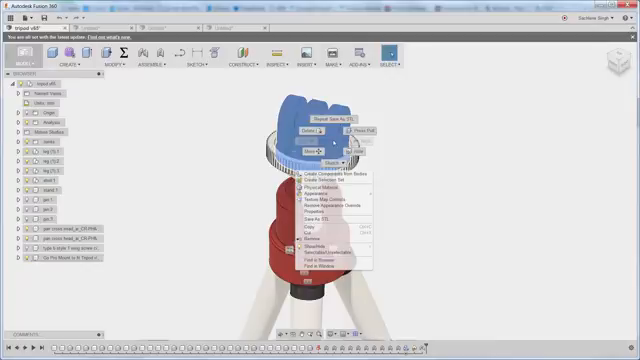
{"action": "mouse_move", "coordinate": [325, 217]}
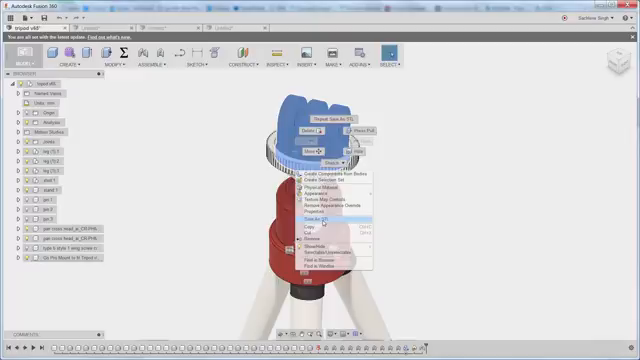
{"action": "left_click", "coordinate": [320, 218]}
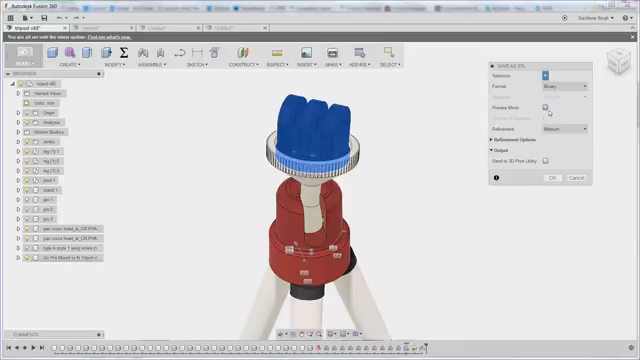
{"action": "left_click", "coordinate": [545, 106]}
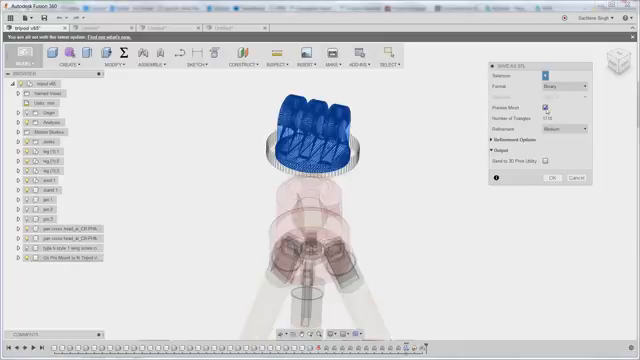
{"action": "left_click", "coordinate": [570, 129]}
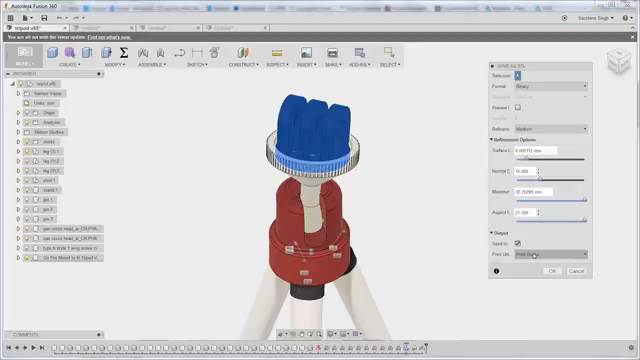
{"action": "left_click", "coordinate": [524, 243]}
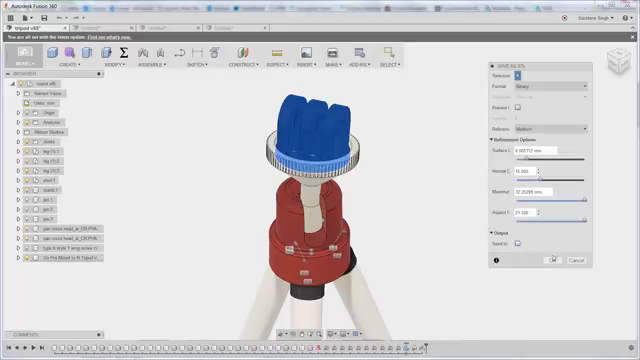
{"action": "left_click", "coordinate": [557, 261]}
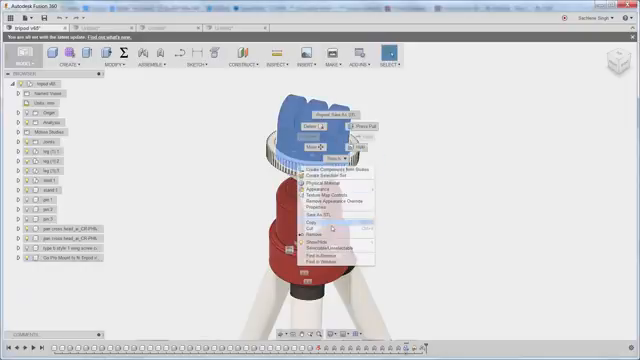
Save the GoPro mount body as STL and send it to Print Studio
{"action": "left_click", "coordinate": [313, 221]}
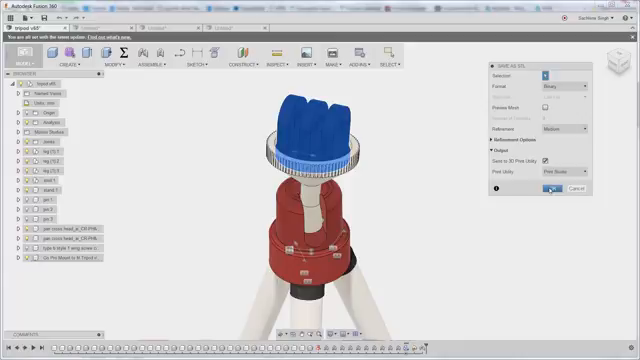
{"action": "left_click", "coordinate": [548, 190]}
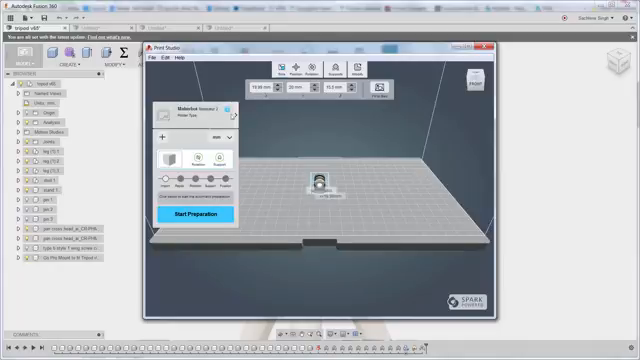
Browse the printer type list and keep Makerbot Replicator 2 selected
{"action": "left_click", "coordinate": [226, 109]}
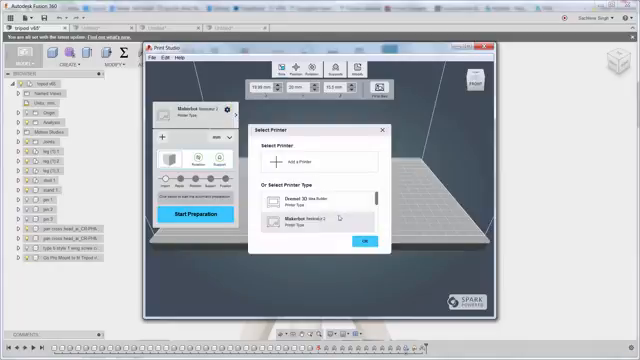
{"action": "scroll", "scroll_direction": "down", "scroll_amount": 3}
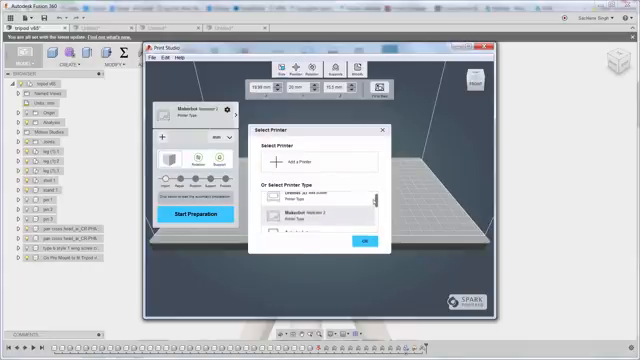
{"action": "left_click", "coordinate": [364, 240]}
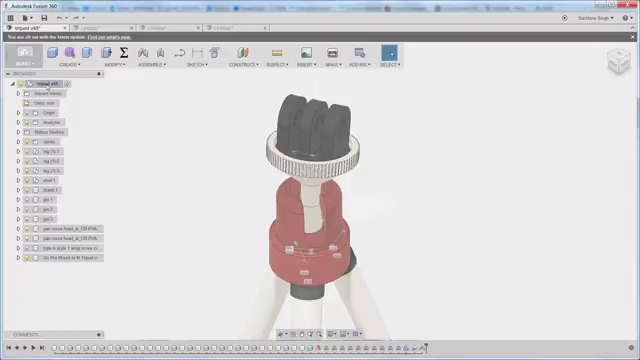
{"action": "right_click", "coordinate": [48, 84]}
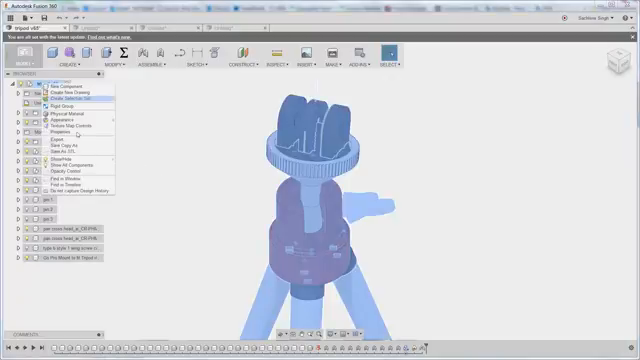
{"action": "left_click", "coordinate": [65, 143]}
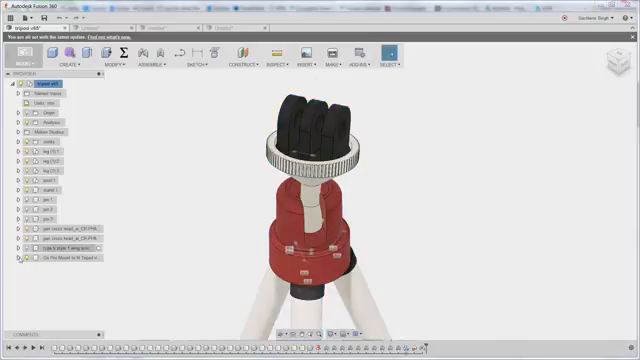
{"action": "right_click", "coordinate": [40, 258]}
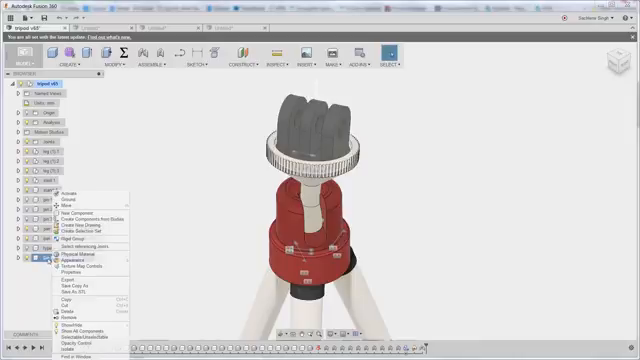
{"action": "mouse_move", "coordinate": [70, 293]}
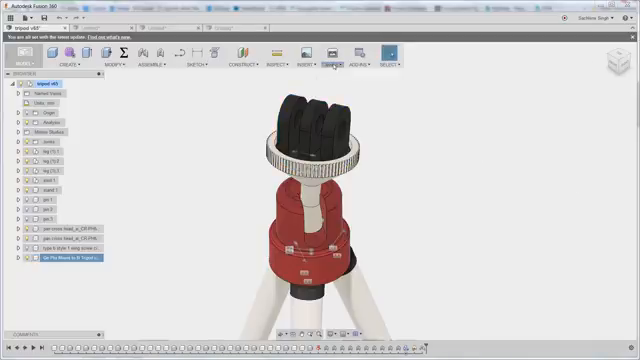
{"action": "left_click", "coordinate": [333, 53]}
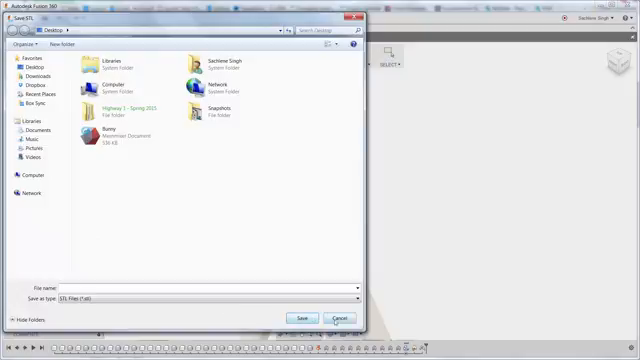
{"action": "left_click", "coordinate": [343, 316]}
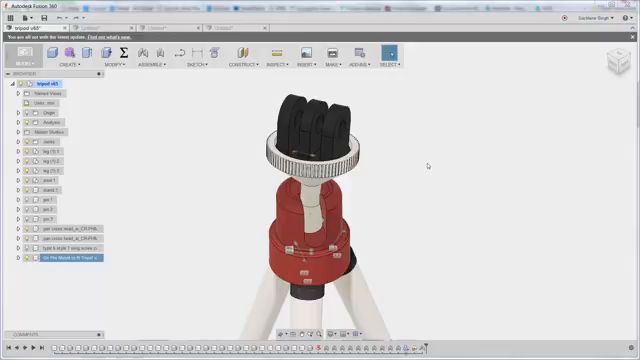
{"action": "mouse_move", "coordinate": [201, 305]}
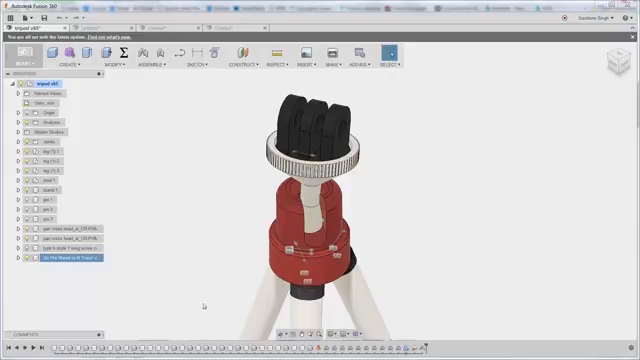